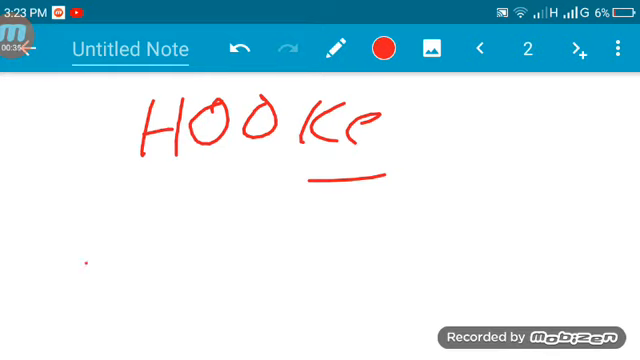
Handwrite a Devanagari heading beneath the word HOOKe
{"action": "left_click_drag", "start_coordinate": [130, 190], "coordinate": [150, 290]}
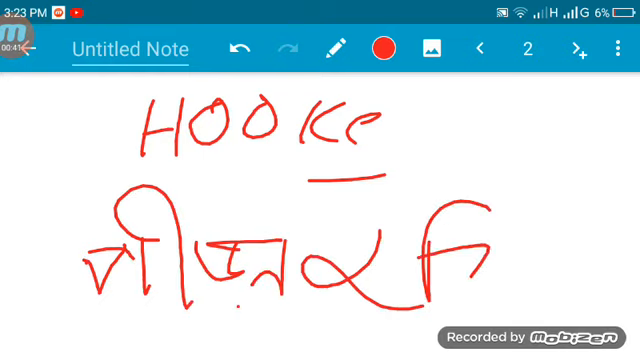
{"action": "left_click_drag", "start_coordinate": [470, 240], "coordinate": [540, 280]}
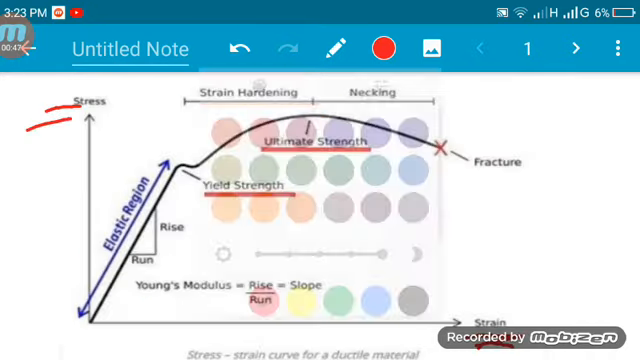
Shade the Elastic Region of the curve in blue, then write 'stress' and 'strain' on page 3
{"action": "left_click", "coordinate": [380, 48]}
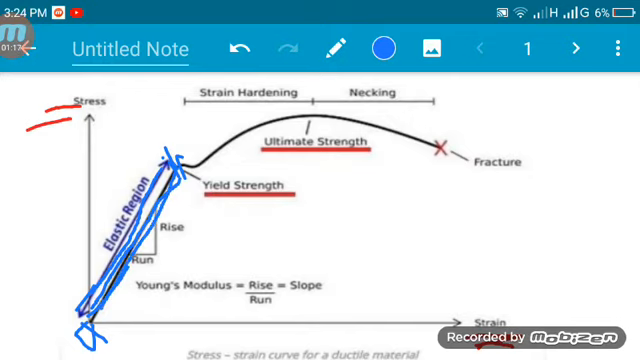
{"action": "left_click", "coordinate": [572, 48]}
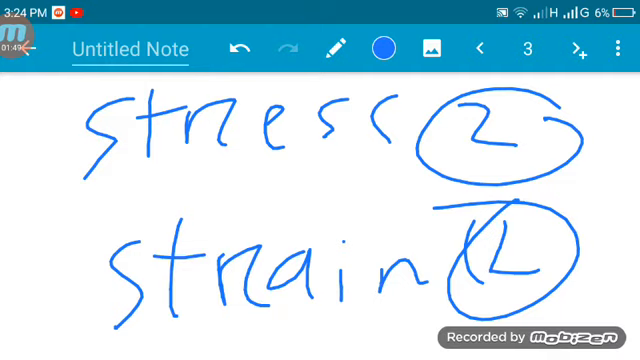
Add page 4 with a blue '2' and a Devanagari word, then return to the diagram page
{"action": "left_click", "coordinate": [552, 48]}
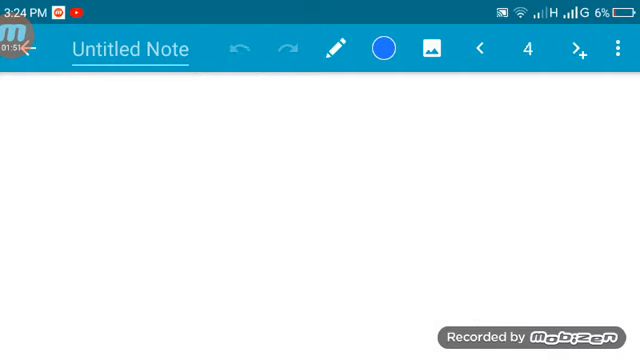
{"action": "left_click_drag", "start_coordinate": [164, 100], "coordinate": [256, 158]}
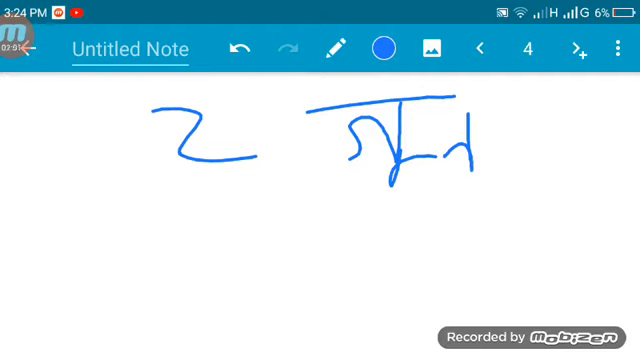
{"action": "left_click", "coordinate": [512, 48]}
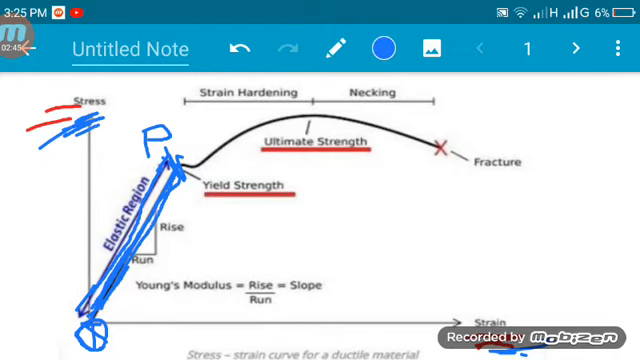
Circle the yield-strength bend and the graph origin in green ink
{"action": "left_click", "coordinate": [380, 48]}
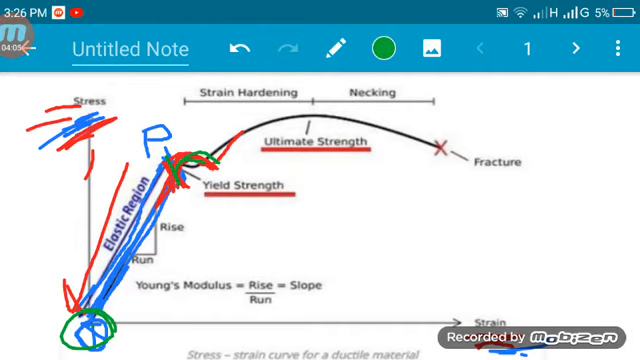
Mark the origin in black and red and add a circled red 'OT' beside the curve
{"action": "left_click", "coordinate": [378, 48]}
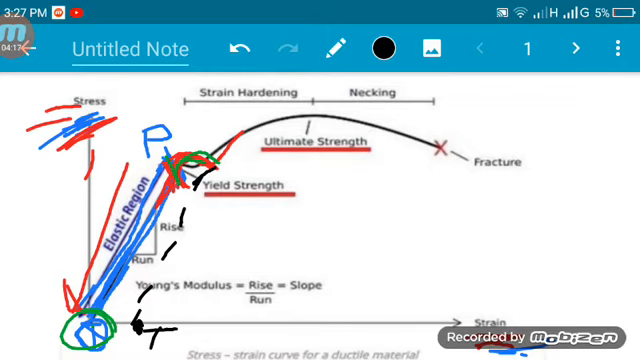
{"action": "left_click", "coordinate": [380, 48]}
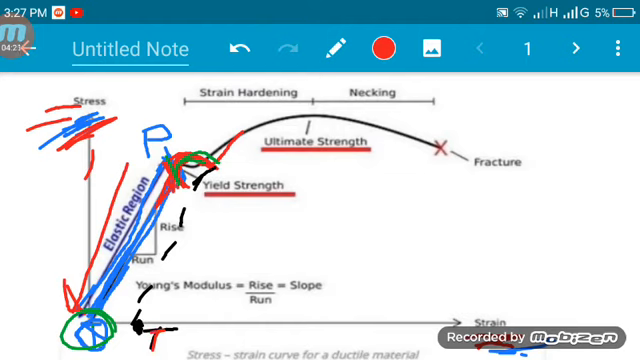
{"action": "left_click_drag", "start_coordinate": [524, 210], "coordinate": [524, 240]}
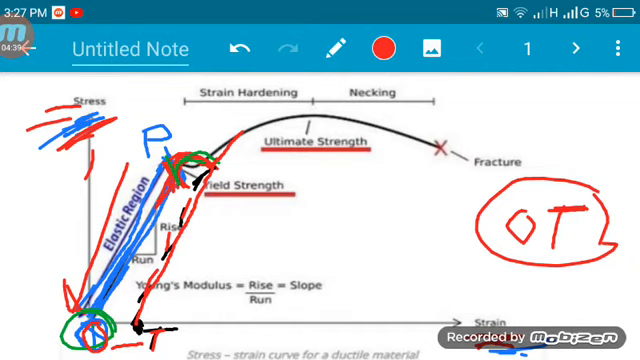
Erase all handwriting from pages 3 and 2 with the eraser
{"action": "left_click", "coordinate": [572, 48]}
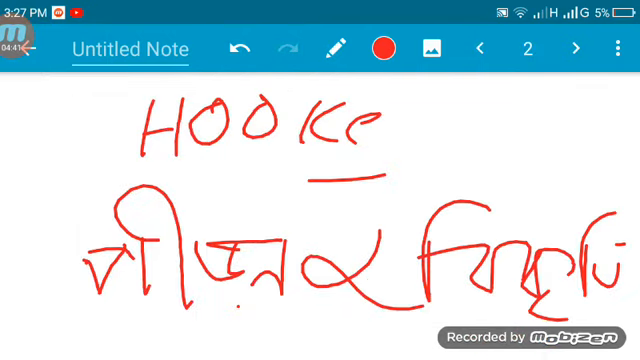
{"action": "left_click", "coordinate": [334, 48]}
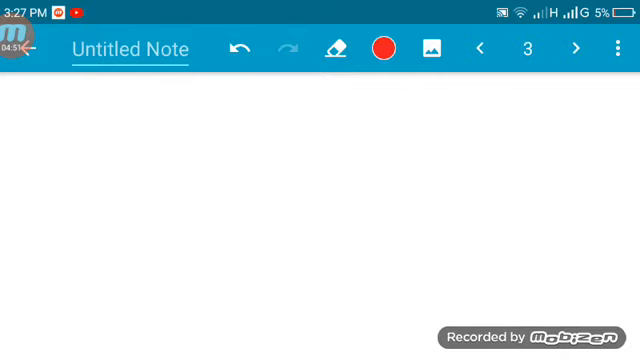
{"action": "left_click", "coordinate": [480, 48]}
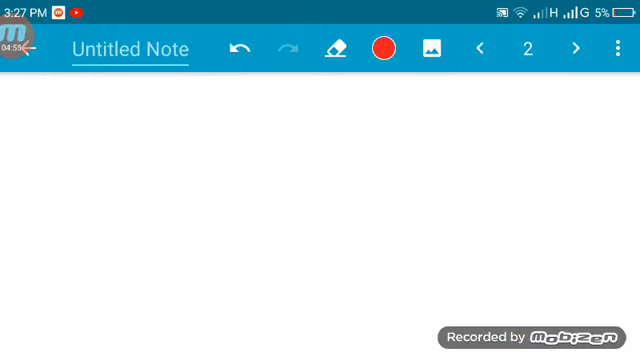
Adjust the eraser size, return to the pen and leave a red dot on page 2
{"action": "left_click", "coordinate": [336, 48]}
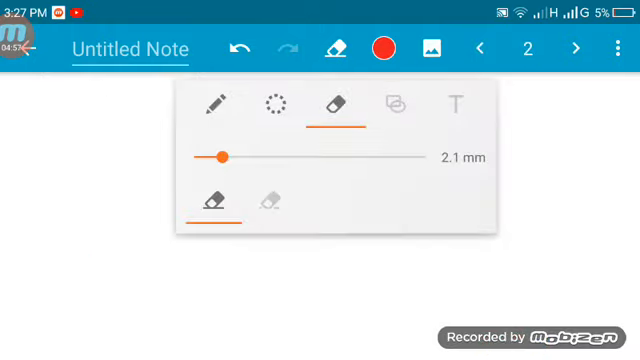
{"action": "left_click_drag", "start_coordinate": [222, 156], "coordinate": [256, 156]}
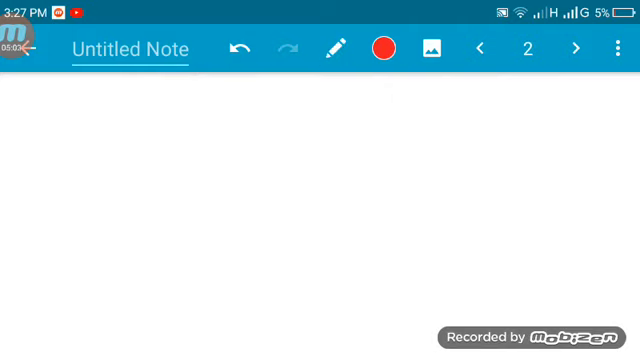
{"action": "left_click", "coordinate": [66, 152]}
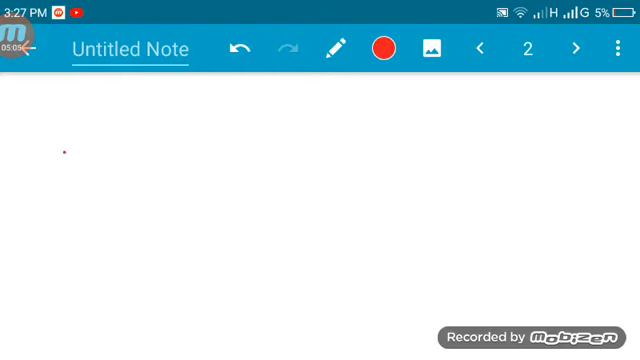
Draw a long red arrow with a bar outlined around it and a second rectangle below on page 2
{"action": "left_click_drag", "start_coordinate": [66, 150], "coordinate": [500, 148]}
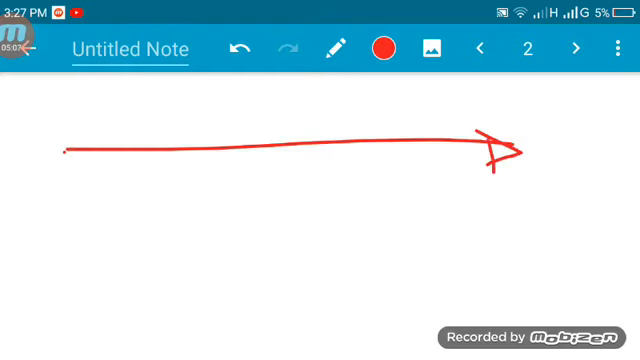
{"action": "left_click_drag", "start_coordinate": [88, 124], "coordinate": [88, 198]}
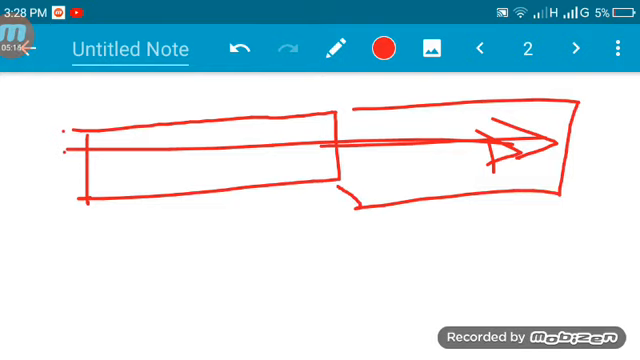
{"action": "left_click_drag", "start_coordinate": [116, 236], "coordinate": [310, 300]}
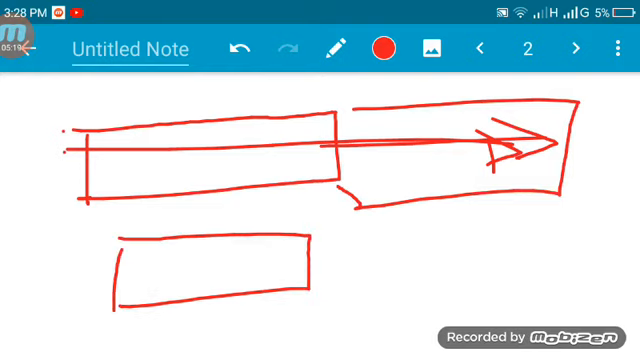
On page 3 sketch a block with a right arrow and a longer stretched bar below it
{"action": "left_click", "coordinate": [574, 48]}
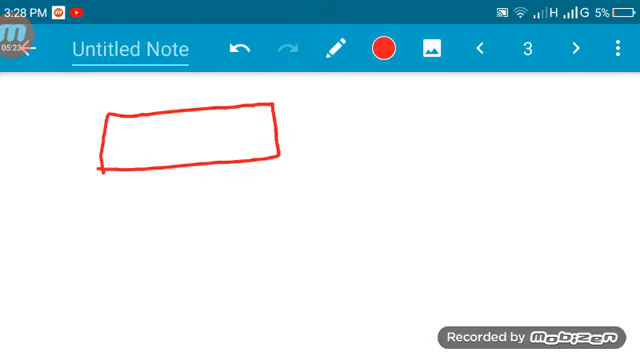
{"action": "left_click_drag", "start_coordinate": [296, 130], "coordinate": [520, 122]}
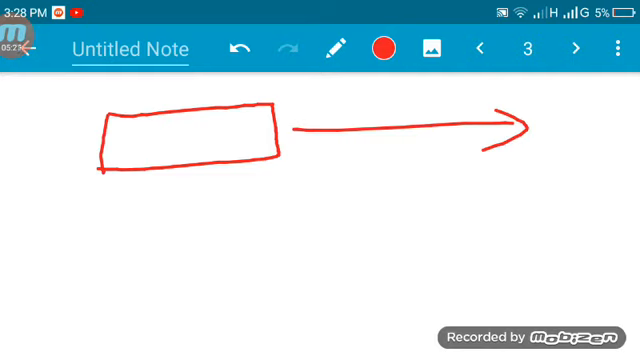
{"action": "left_click_drag", "start_coordinate": [100, 240], "coordinate": [360, 290]}
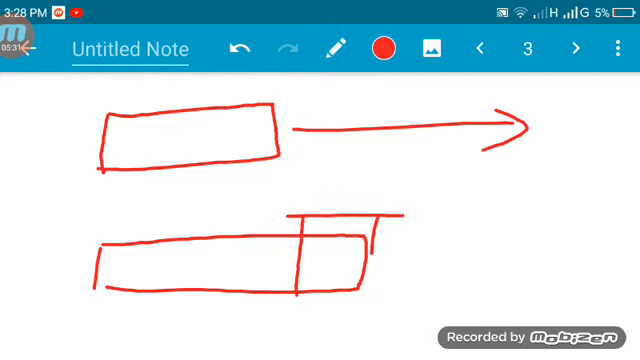
{"action": "left_click_drag", "start_coordinate": [324, 244], "coordinate": [344, 270]}
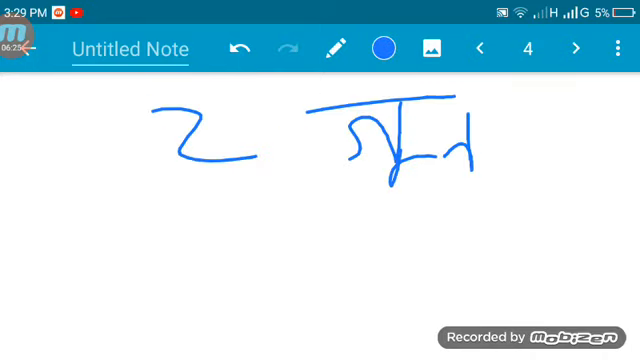
Sketch a small blue block, a long bar and a circled bundle of lines on page 5
{"action": "left_click", "coordinate": [568, 48]}
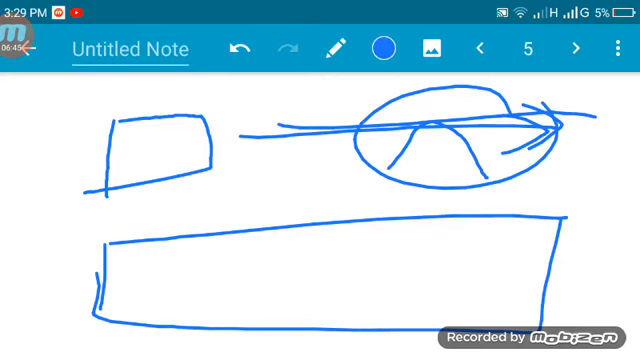
Circle the block and bar end in red with an arrow at the long bar's end
{"action": "left_click", "coordinate": [384, 48]}
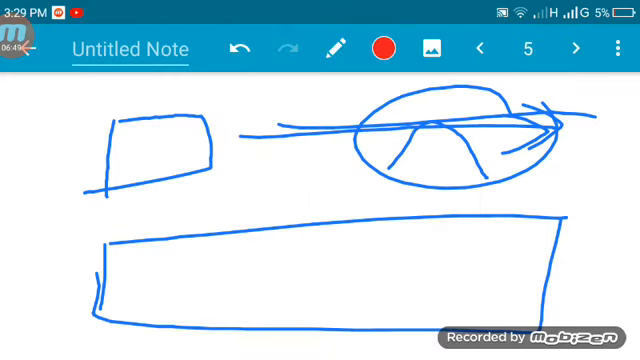
{"action": "left_click_drag", "start_coordinate": [444, 276], "coordinate": [580, 270]}
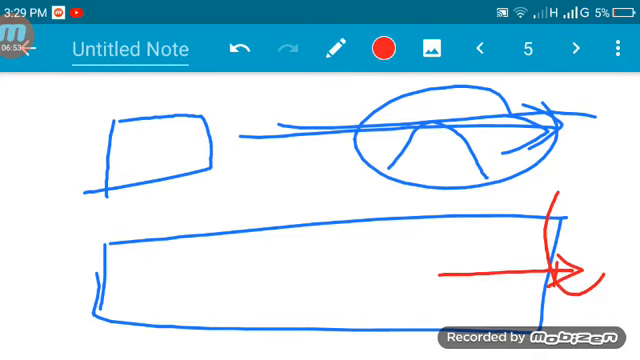
{"action": "left_click", "coordinate": [576, 50]}
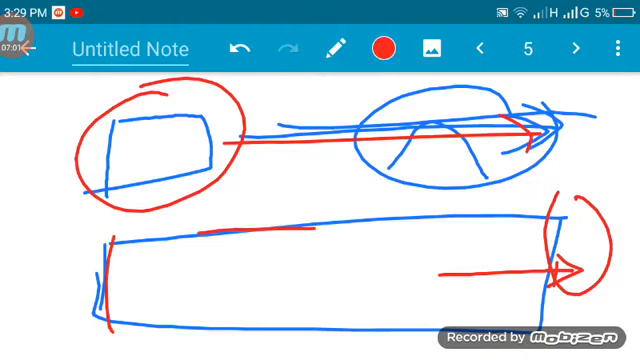
{"action": "left_click", "coordinate": [576, 48]}
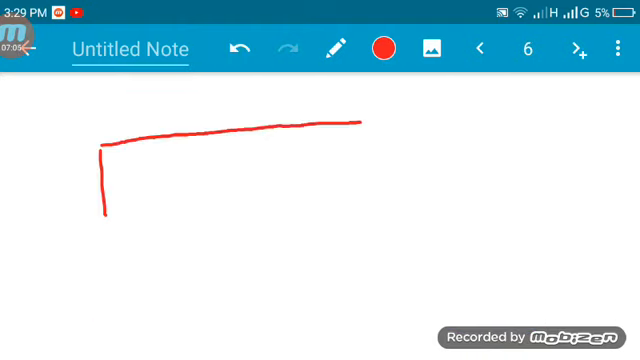
{"action": "left_click", "coordinate": [480, 48]}
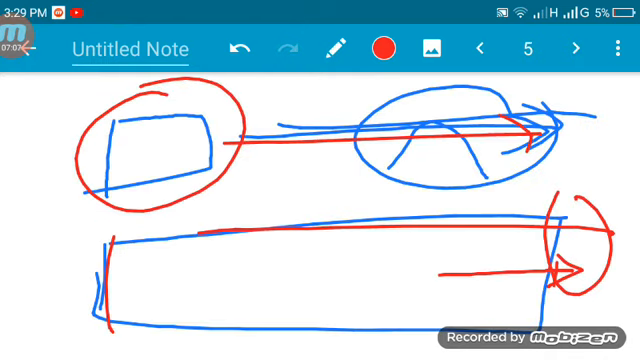
Label the short block '5 cm' and the long bar '10 cm' in red
{"action": "left_click_drag", "start_coordinate": [196, 122], "coordinate": [312, 90]}
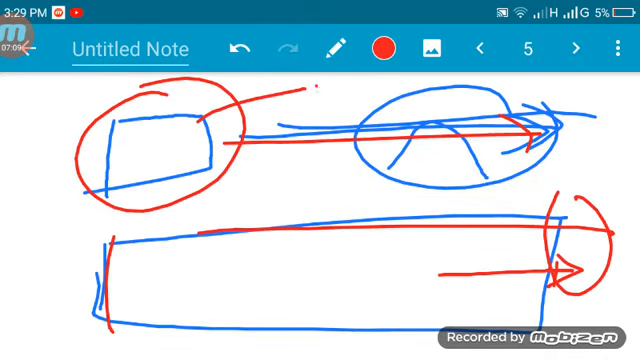
{"action": "type", "text": "5cm"}
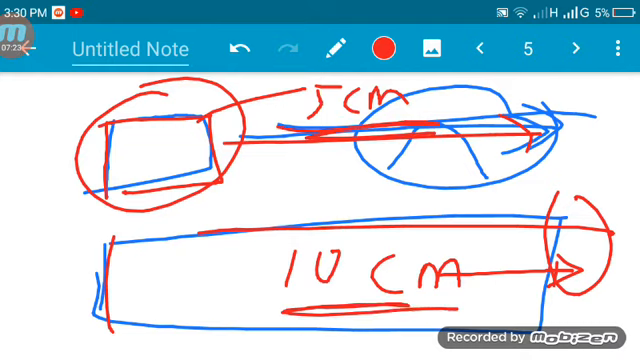
Shade inside the red rectangle on page 6 and write a circled '7 cm' below it
{"action": "left_click", "coordinate": [576, 48]}
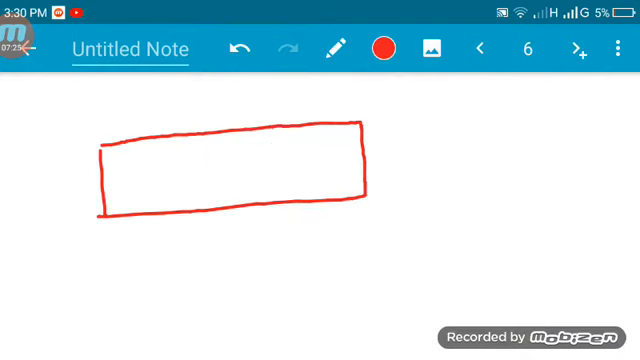
{"action": "left_click_drag", "start_coordinate": [108, 140], "coordinate": [360, 132]}
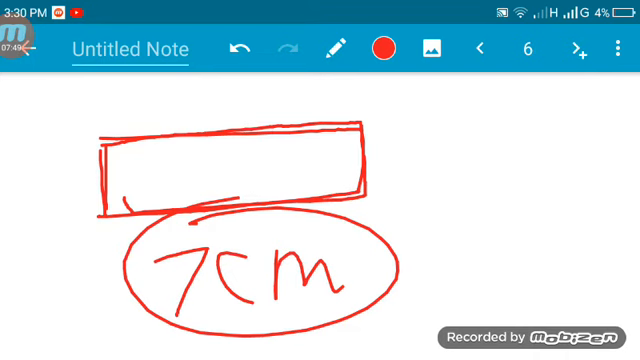
Return to page 5 and circle the 5 cm and 10 cm labels and bar ends in red
{"action": "left_click", "coordinate": [480, 48]}
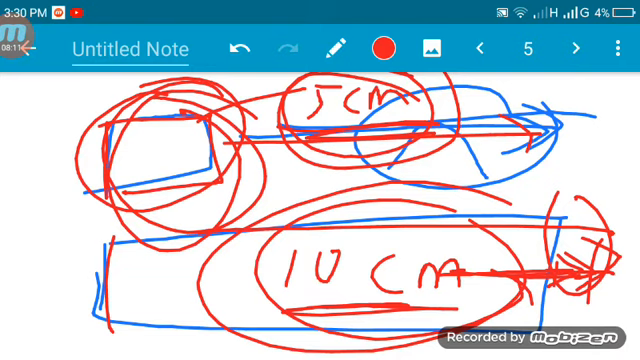
Navigate from the 7 cm bar page back to page 1 with the stress-strain diagram
{"action": "left_click", "coordinate": [576, 48]}
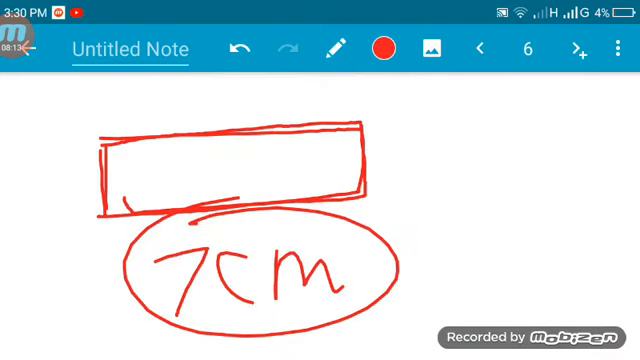
{"action": "left_click", "coordinate": [480, 48]}
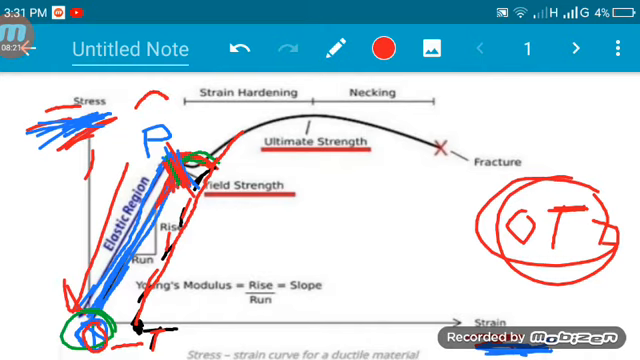
{"action": "left_click", "coordinate": [574, 48]}
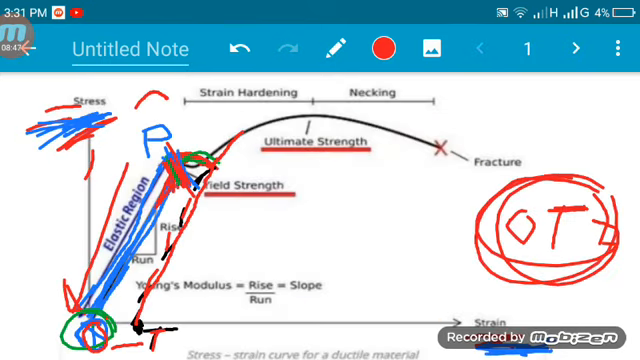
Trace the curve in blue and mark the yield point, necking and fracture in black
{"action": "left_click", "coordinate": [380, 48]}
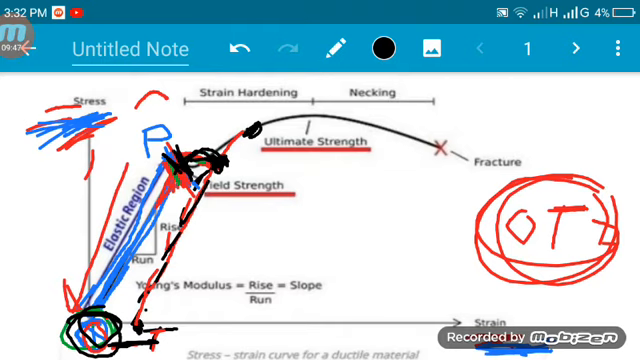
{"action": "left_click", "coordinate": [376, 48]}
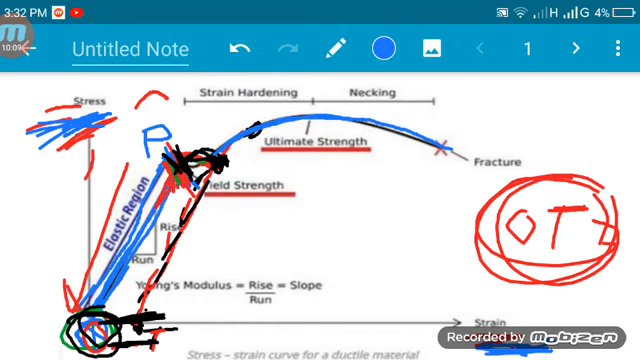
{"action": "left_click", "coordinate": [384, 48]}
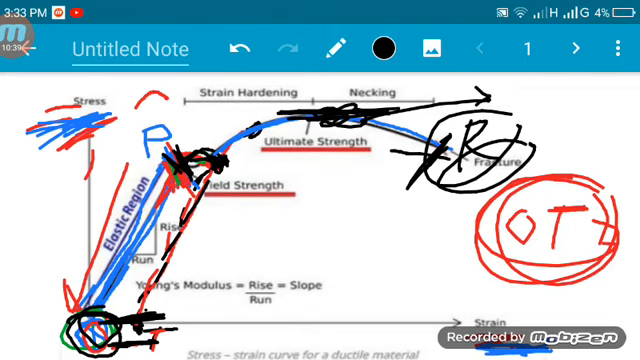
Pick black and circle the Stress label and strain-hardening start on the curve
{"action": "left_click", "coordinate": [380, 48]}
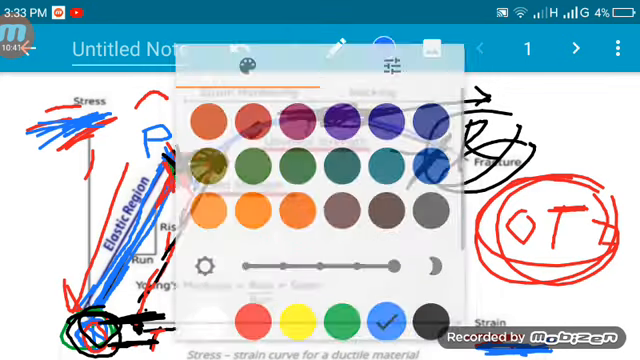
{"action": "left_click", "coordinate": [392, 322]}
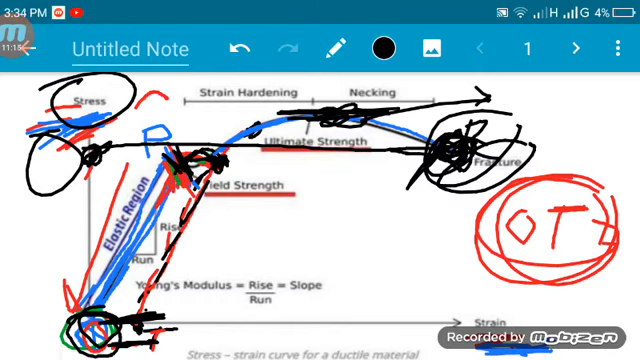
{"action": "left_click_drag", "start_coordinate": [576, 90], "coordinate": [584, 110]}
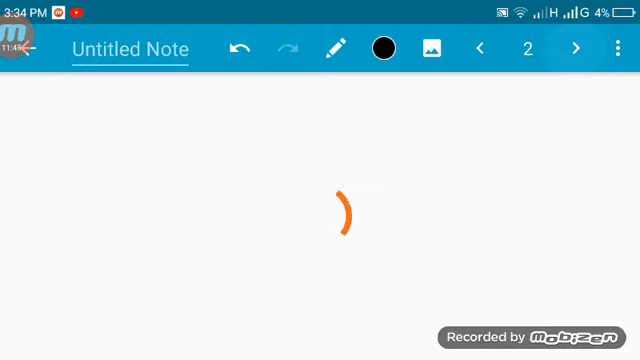
Switch to red and draw on the stretched-bar sketch with its arrow and letter E
{"action": "left_click", "coordinate": [384, 48]}
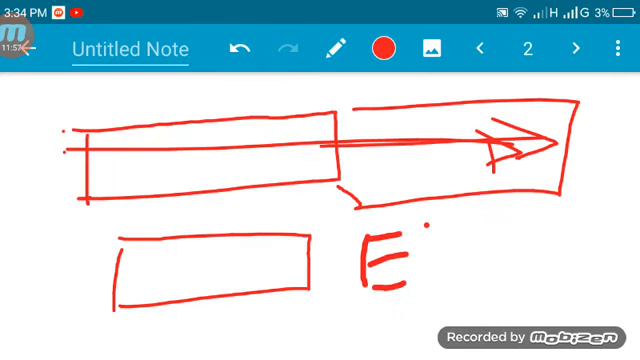
{"action": "left_click_drag", "start_coordinate": [410, 260], "coordinate": [456, 264]}
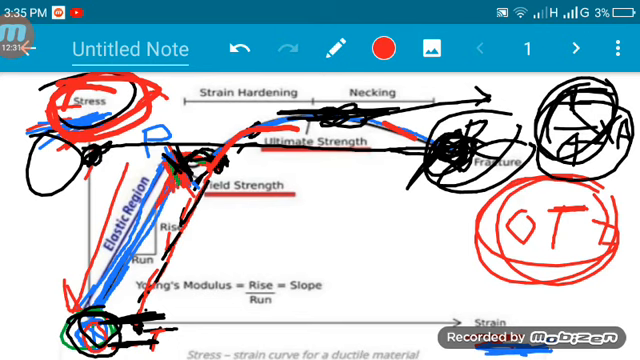
Circle the Stress label in red and add red marks near the circled OT note
{"action": "left_click_drag", "start_coordinate": [344, 250], "coordinate": [420, 210]}
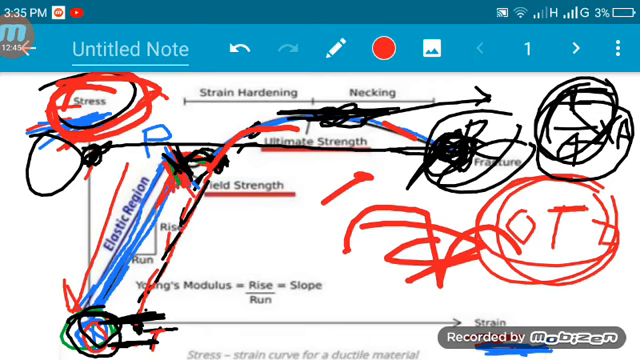
{"action": "left_click_drag", "start_coordinate": [316, 196], "coordinate": [300, 256]}
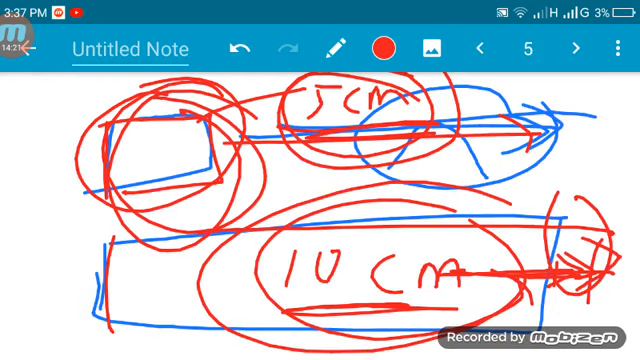
On page 8 handwrite the ratio formula in red with a vertical line, then return to page 7
{"action": "left_click", "coordinate": [576, 48]}
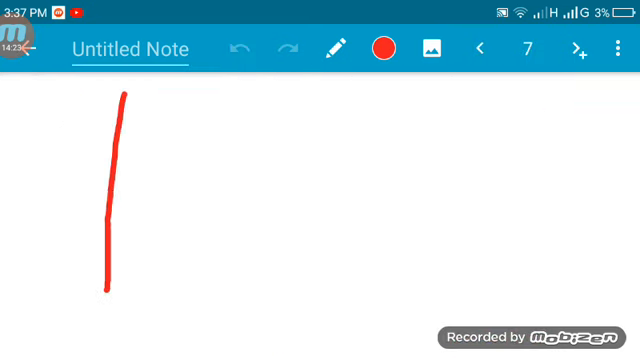
{"action": "left_click_drag", "start_coordinate": [110, 298], "coordinate": [524, 270]}
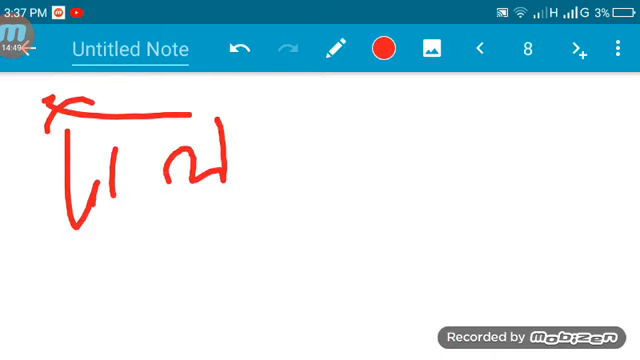
{"action": "left_click_drag", "start_coordinate": [260, 144], "coordinate": [300, 184]}
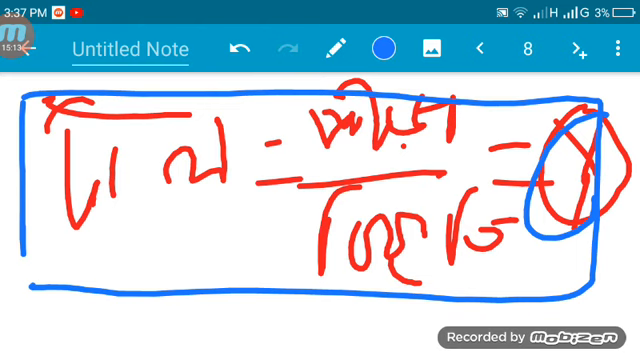
{"action": "left_click", "coordinate": [480, 48]}
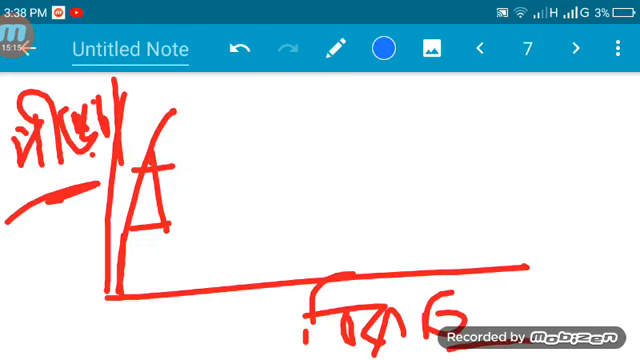